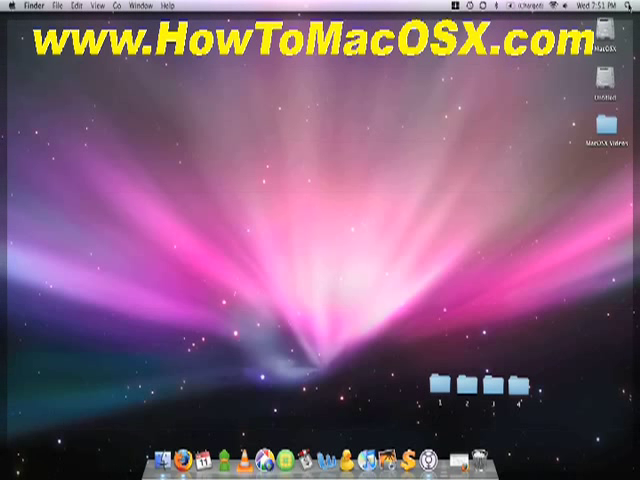
- Find System Preferences with a Spotlight search for "System" and launch it
{"action": "left_click", "coordinate": [628, 7]}
{"action": "type", "text": "System"}
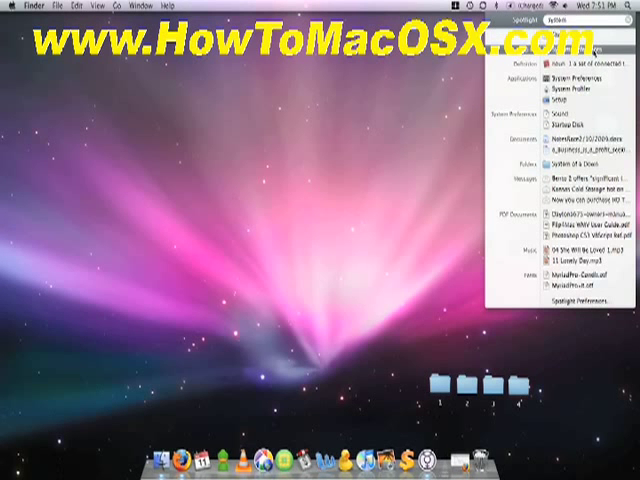
{"action": "left_click", "coordinate": [567, 85]}
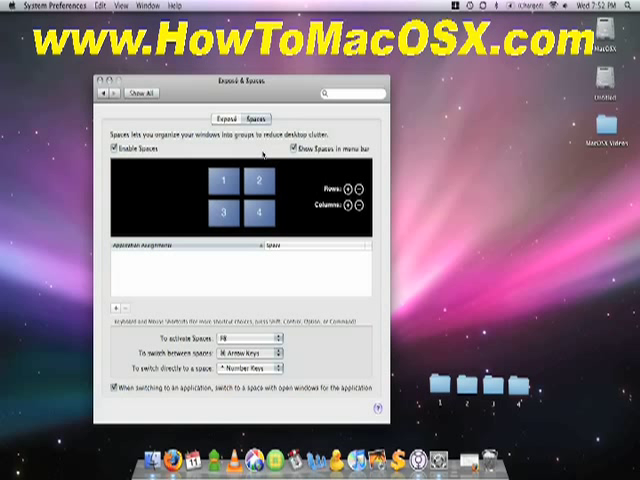
{"action": "mouse_move", "coordinate": [175, 155]}
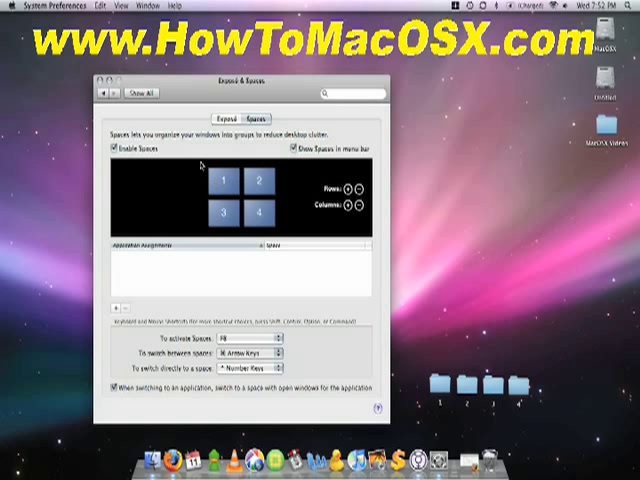
{"action": "mouse_move", "coordinate": [175, 280]}
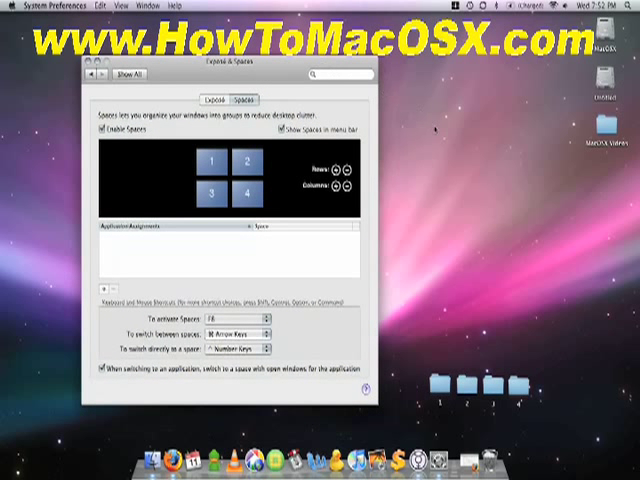
{"action": "mouse_move", "coordinate": [453, 195]}
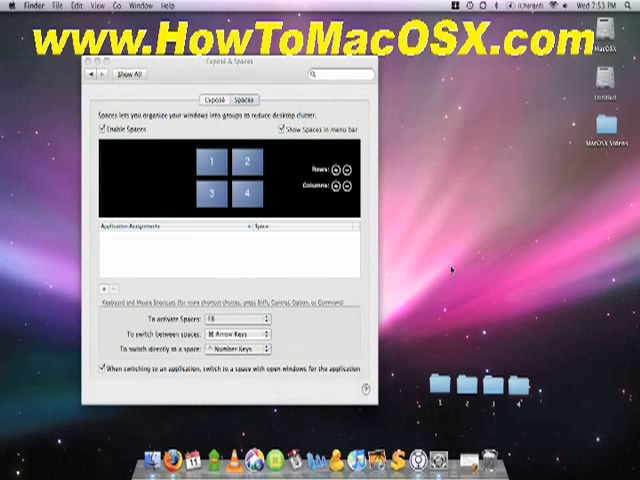
{"action": "left_click", "coordinate": [92, 64]}
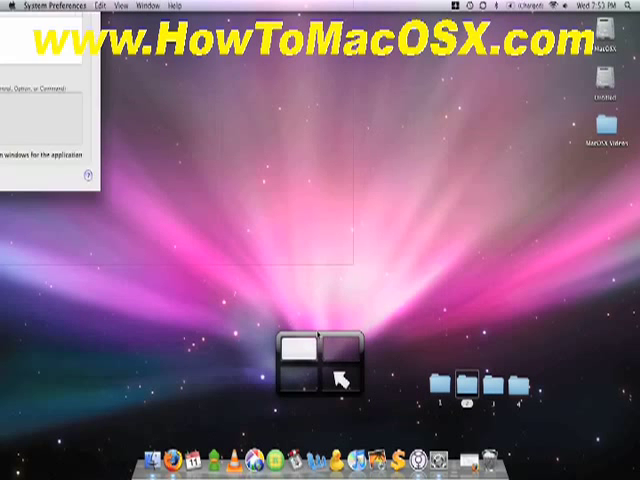
- Add a third row of spaces, then remove it to return to four spaces
{"action": "left_click", "coordinate": [333, 367]}
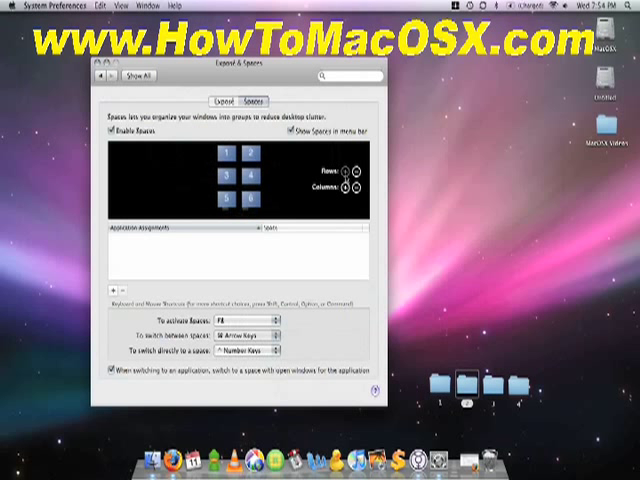
{"action": "left_click", "coordinate": [357, 192]}
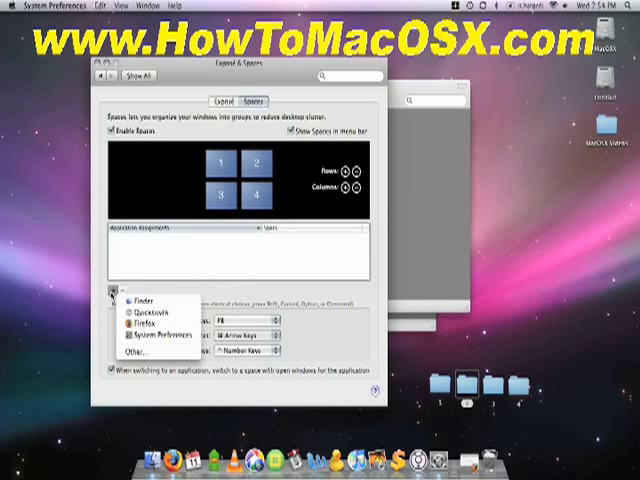
{"action": "mouse_move", "coordinate": [130, 352]}
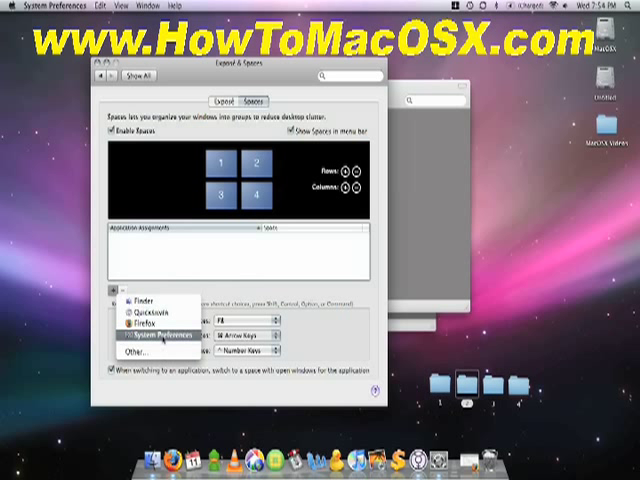
- Pick System Preferences as the application to assign to a space
{"action": "left_click", "coordinate": [165, 337]}
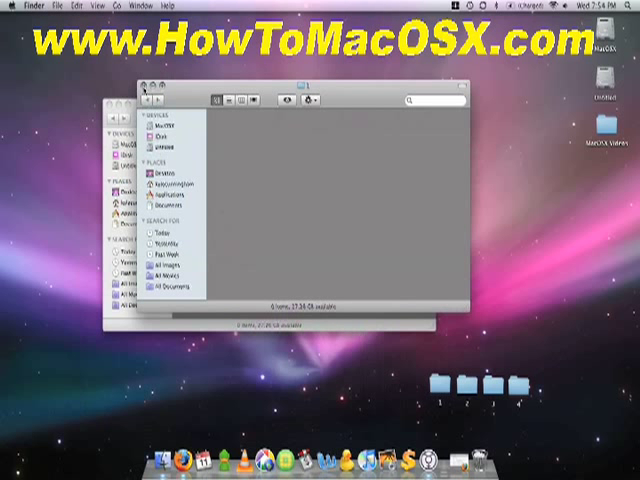
- Close the Finder windows and bring System Preferences back to the front
{"action": "left_click", "coordinate": [149, 89]}
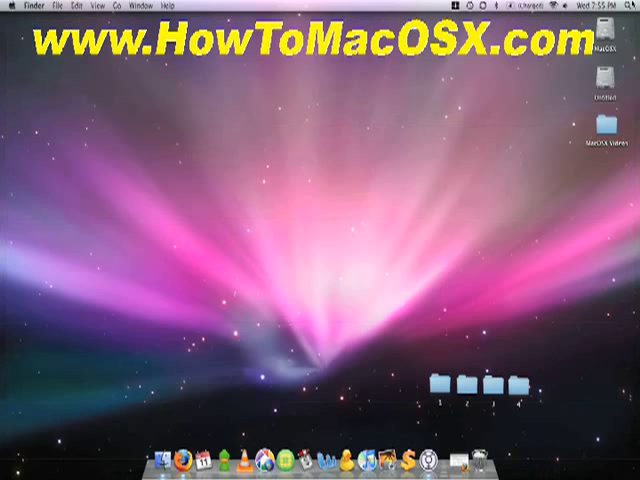
{"action": "left_click", "coordinate": [631, 5]}
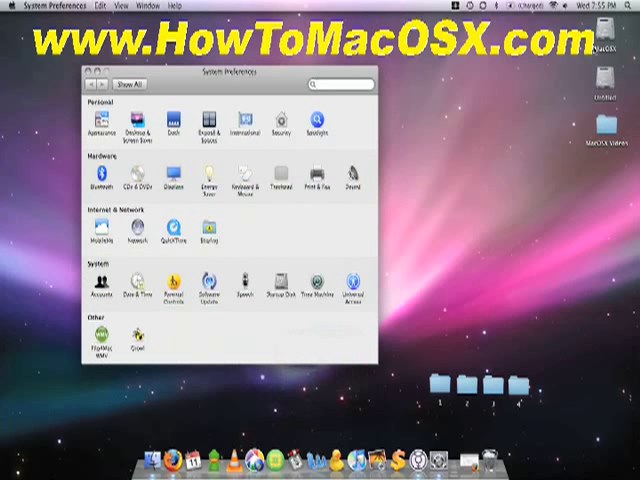
{"action": "mouse_move", "coordinate": [437, 131]}
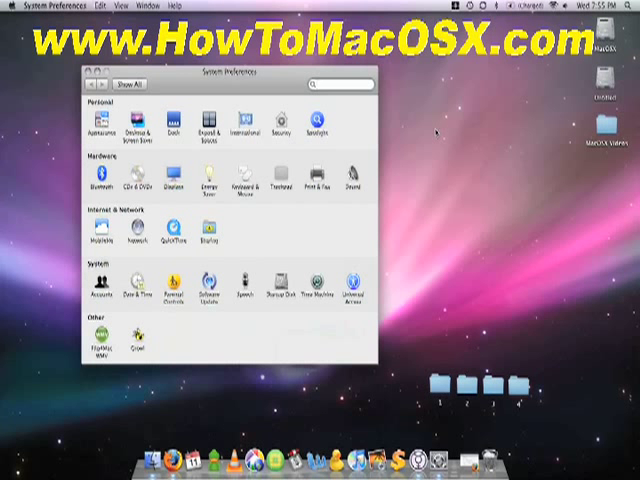